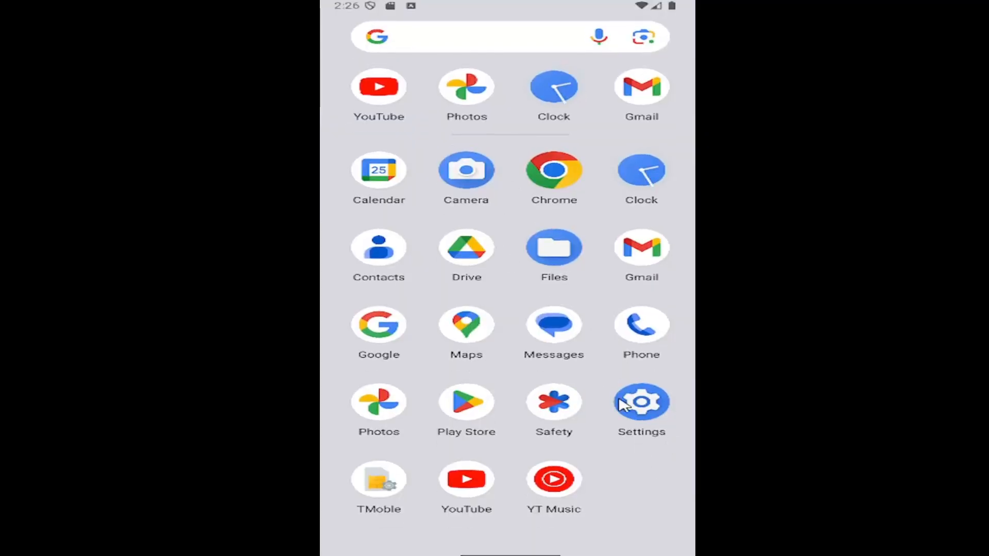
Navigate from Settings into System and onto the Keyboard settings page.
click(641, 402)
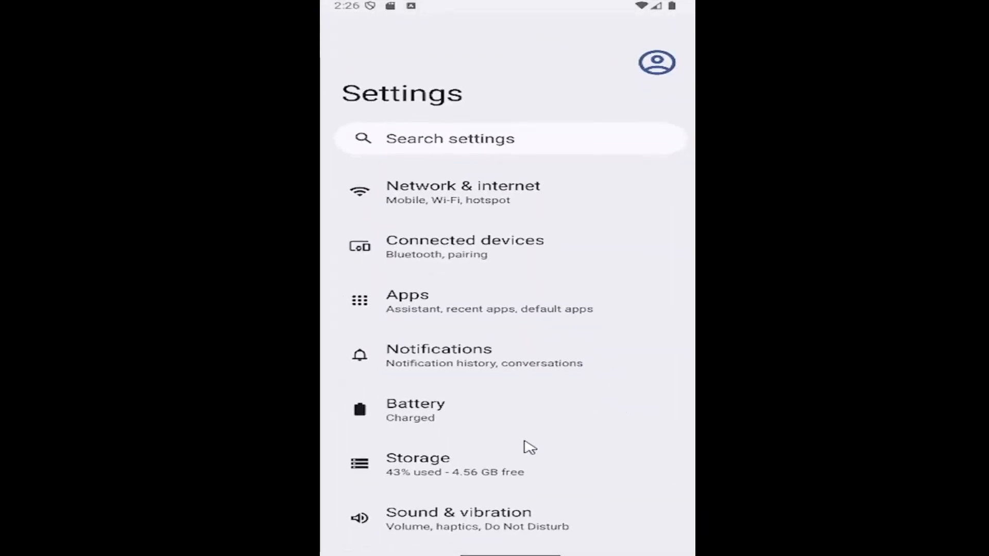
scroll(down, 3)
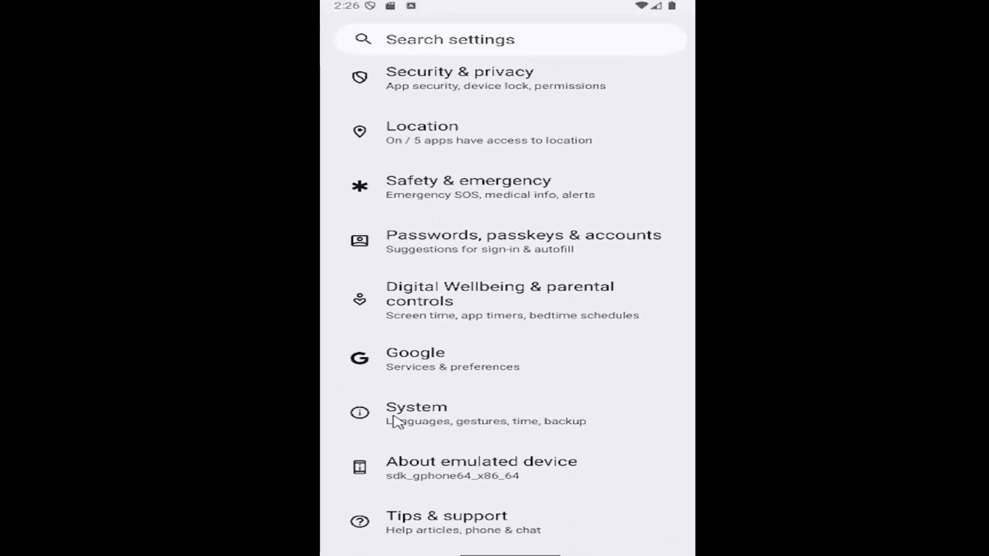
click(417, 413)
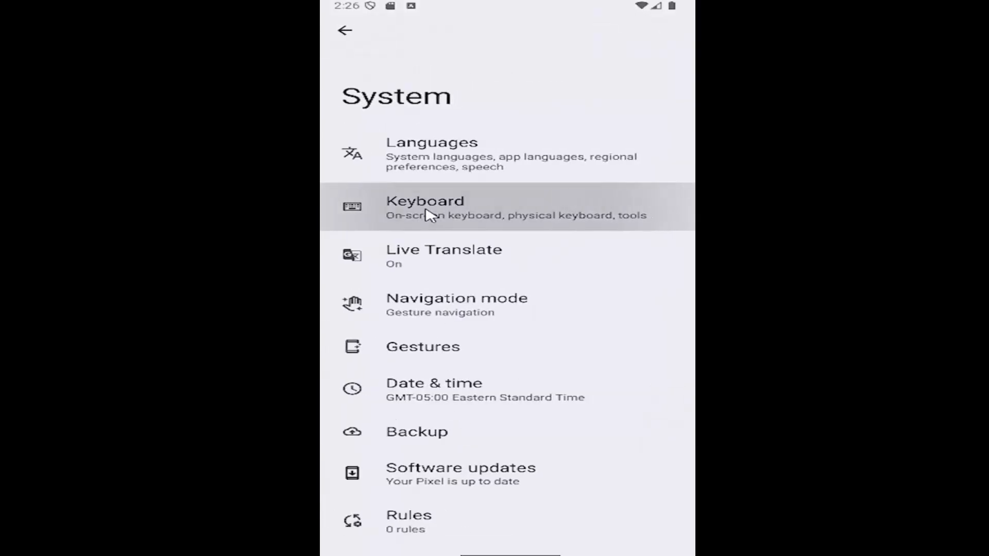
click(425, 207)
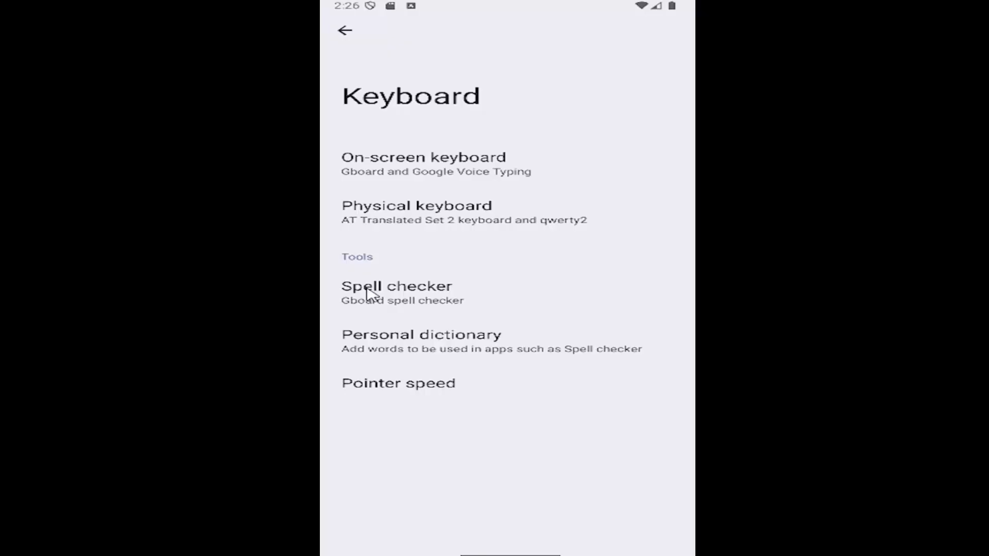
Toggle 'Use spell checker' off and on twice, leaving it switched on.
click(395, 286)
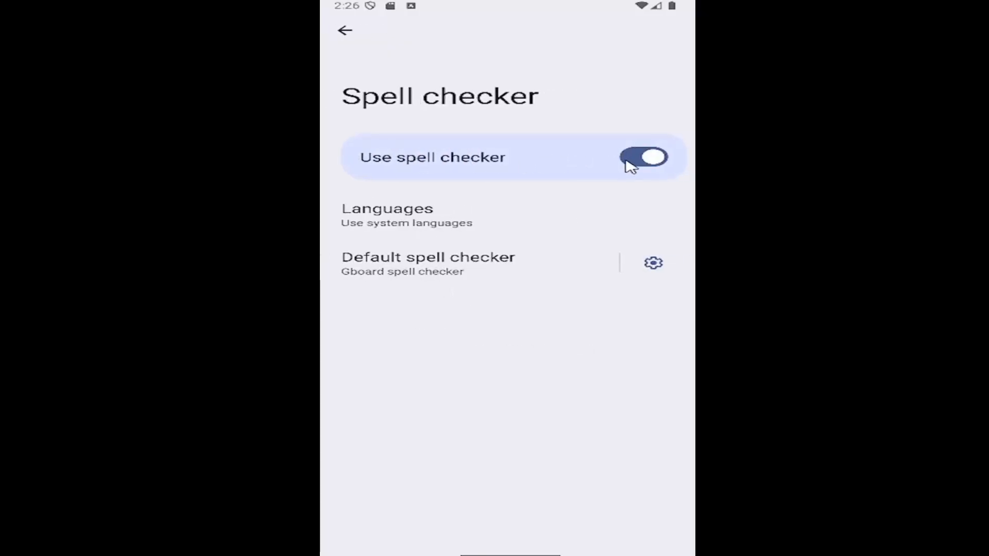
click(643, 157)
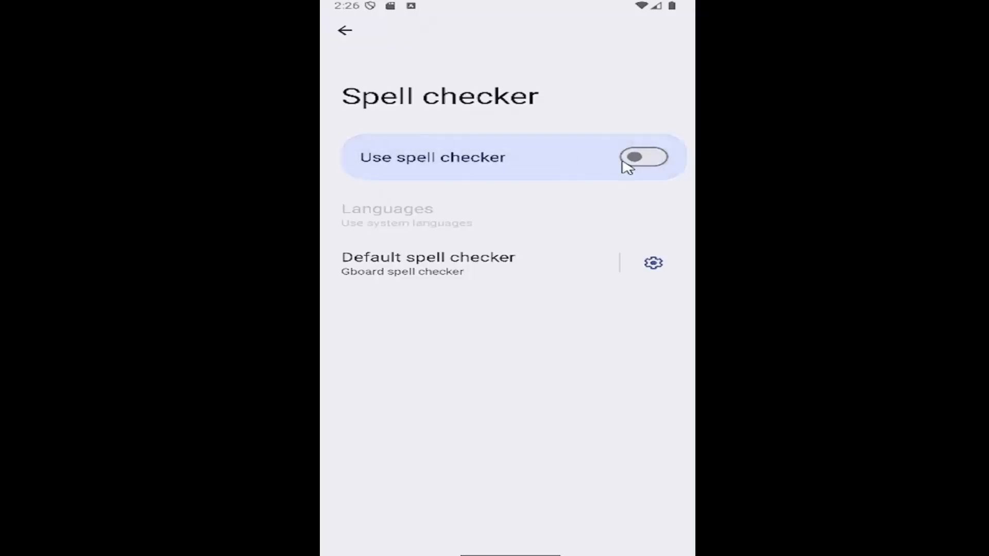
click(643, 156)
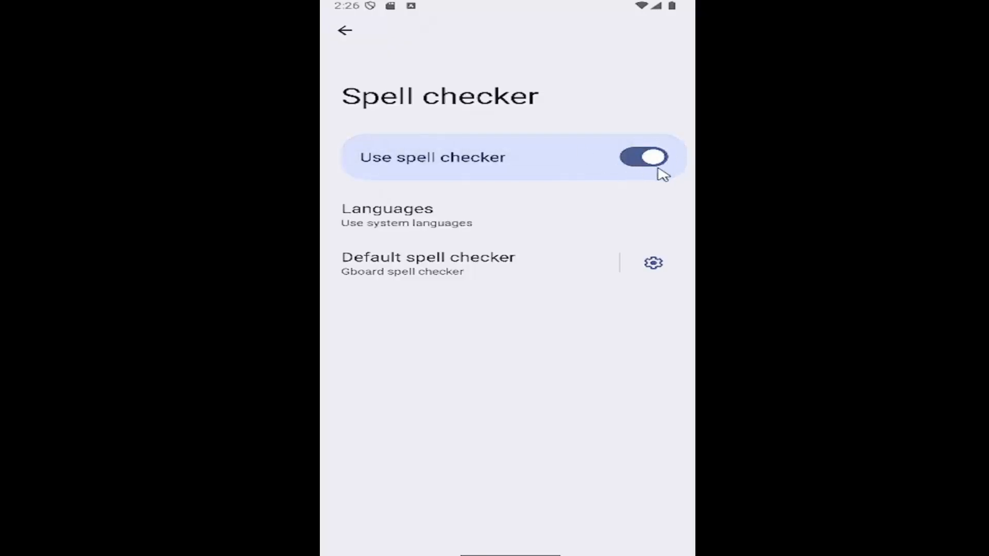
click(642, 157)
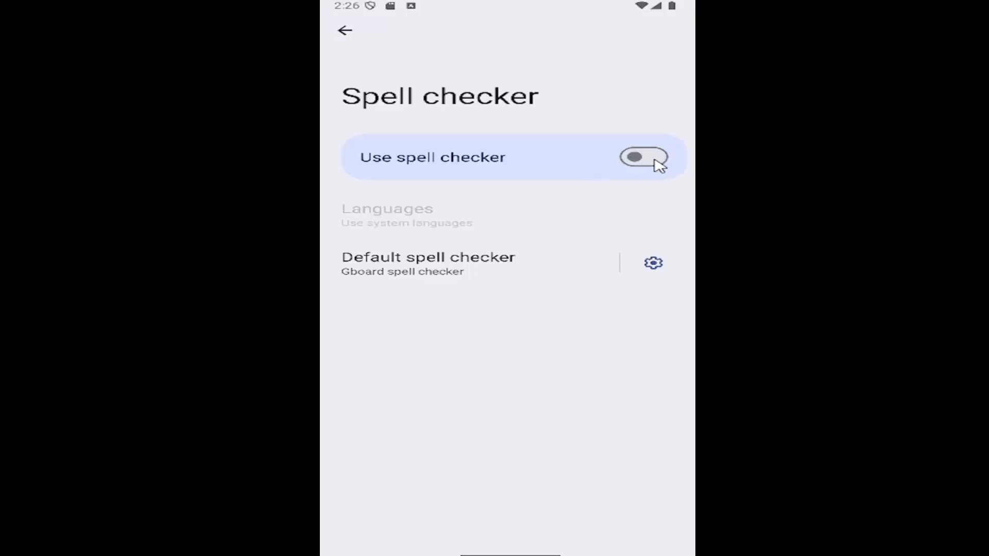
mouse_move(651, 163)
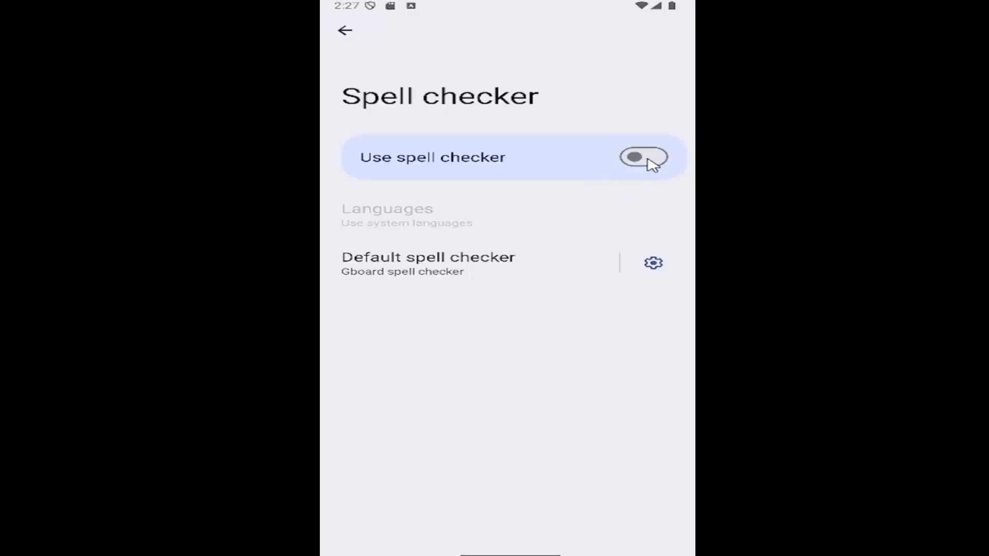
click(643, 157)
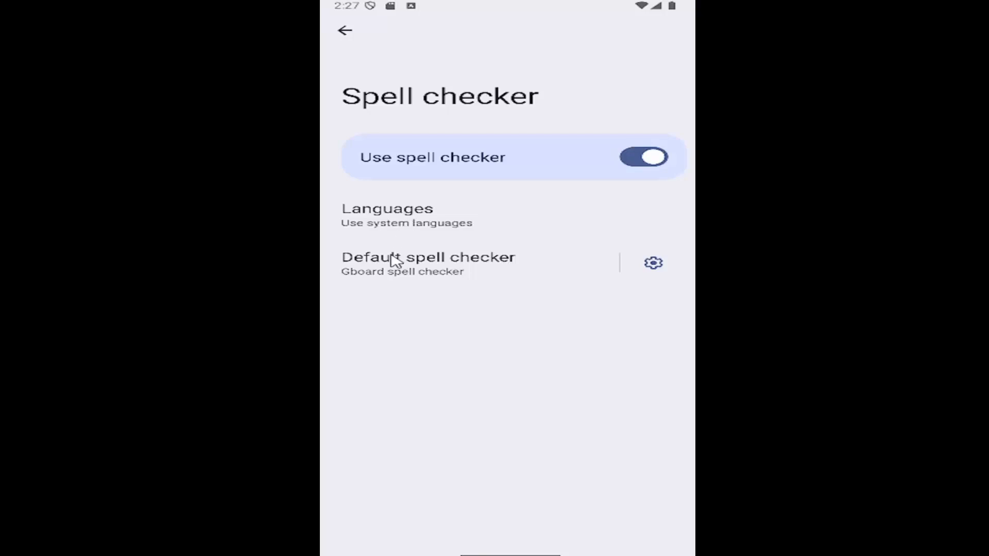
mouse_move(448, 355)
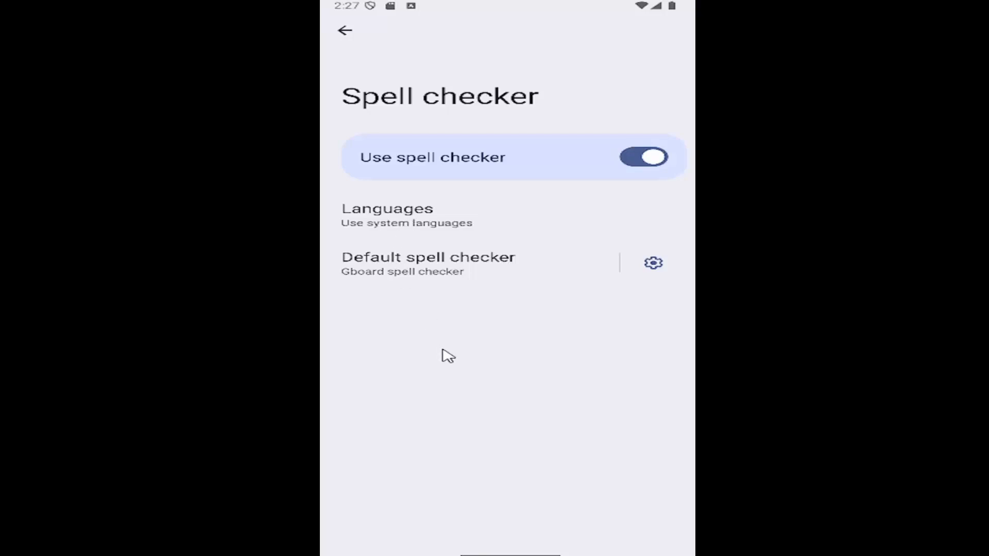